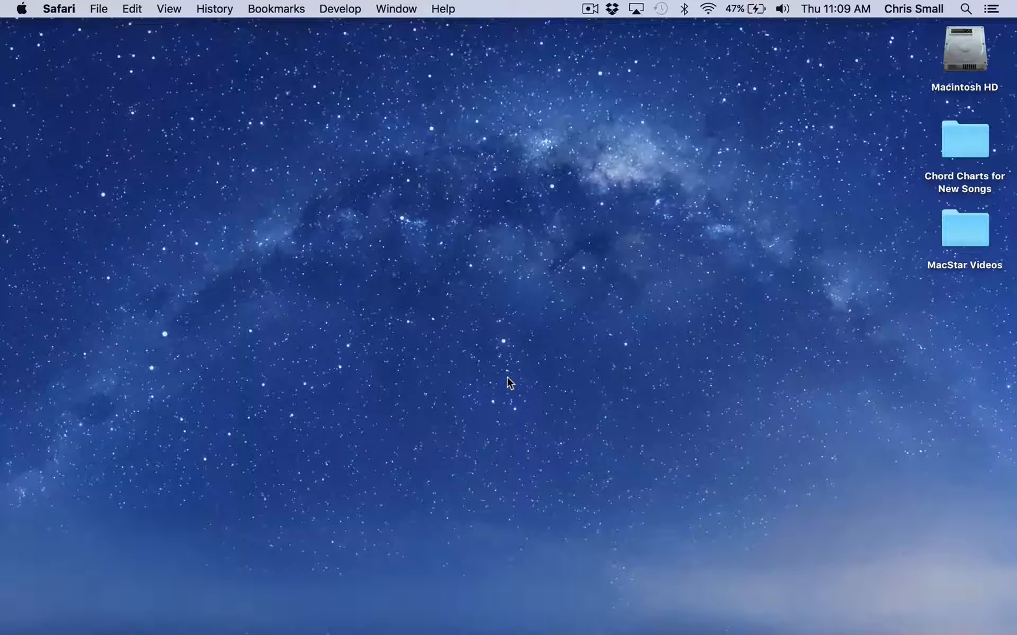
{"action": "mouse_move", "coordinate": [24, 17]}
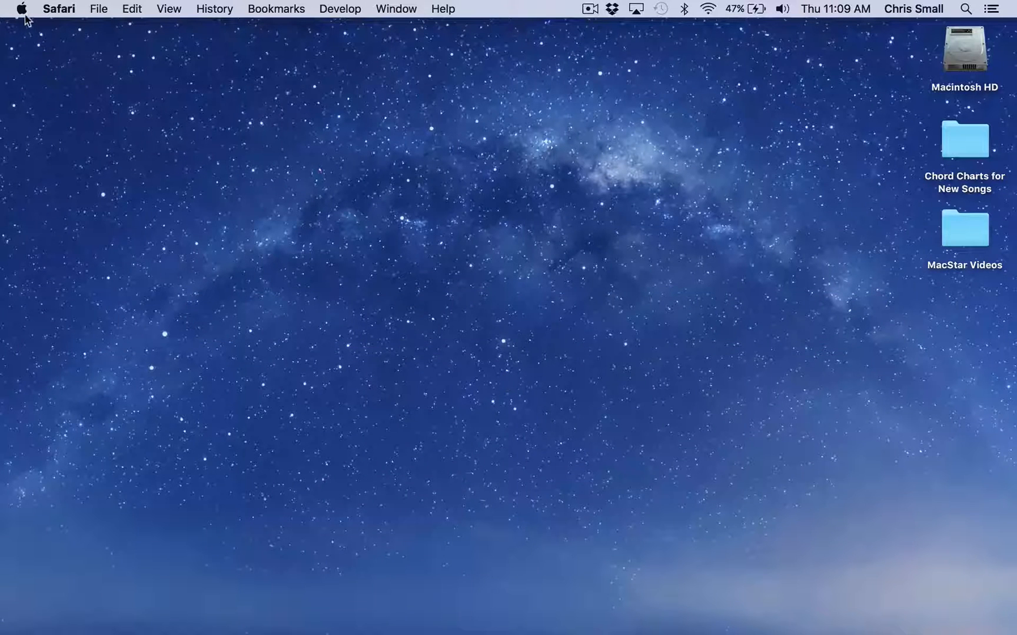
Open the Apple menu from the top-left of the menu bar
{"action": "left_click", "coordinate": [21, 8]}
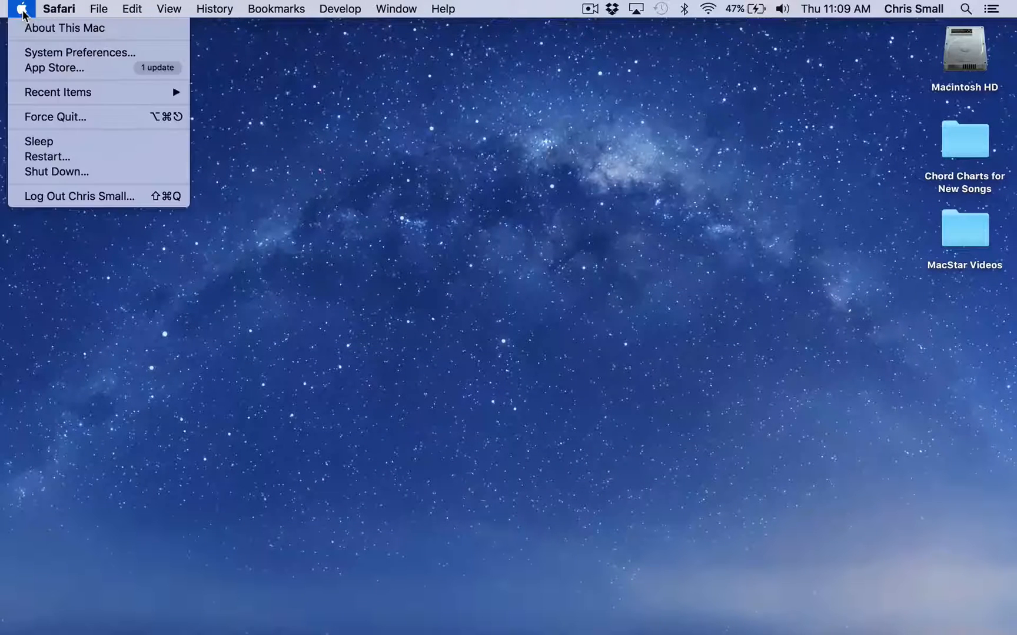
{"action": "mouse_move", "coordinate": [64, 29]}
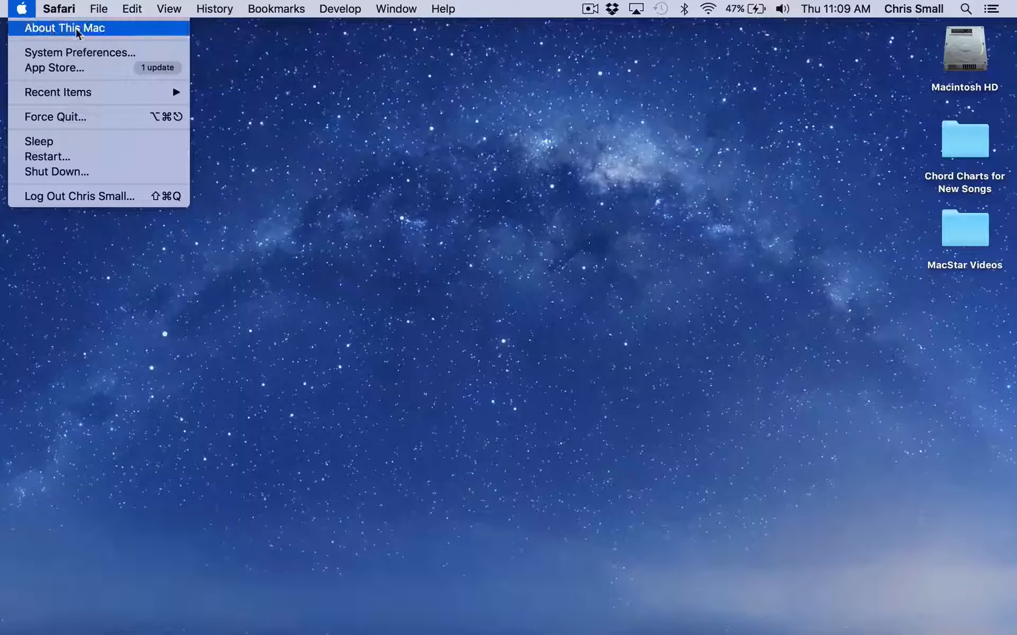
View About This Mac's Overview, then Displays, then Storage showing Macintosh HD with 15.41 GB free
{"action": "left_click", "coordinate": [62, 29]}
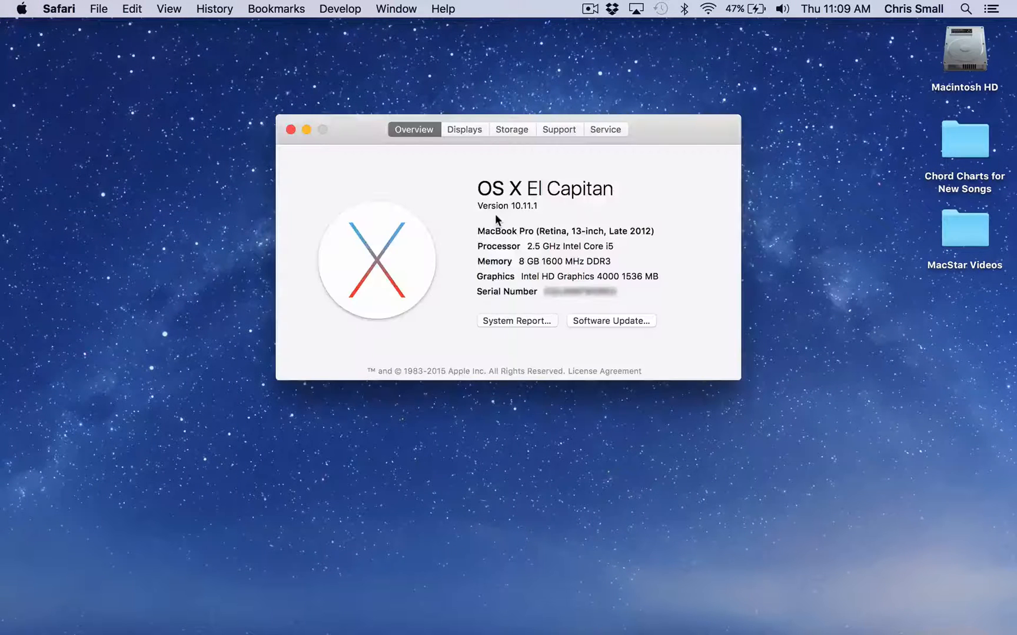
{"action": "mouse_move", "coordinate": [477, 188]}
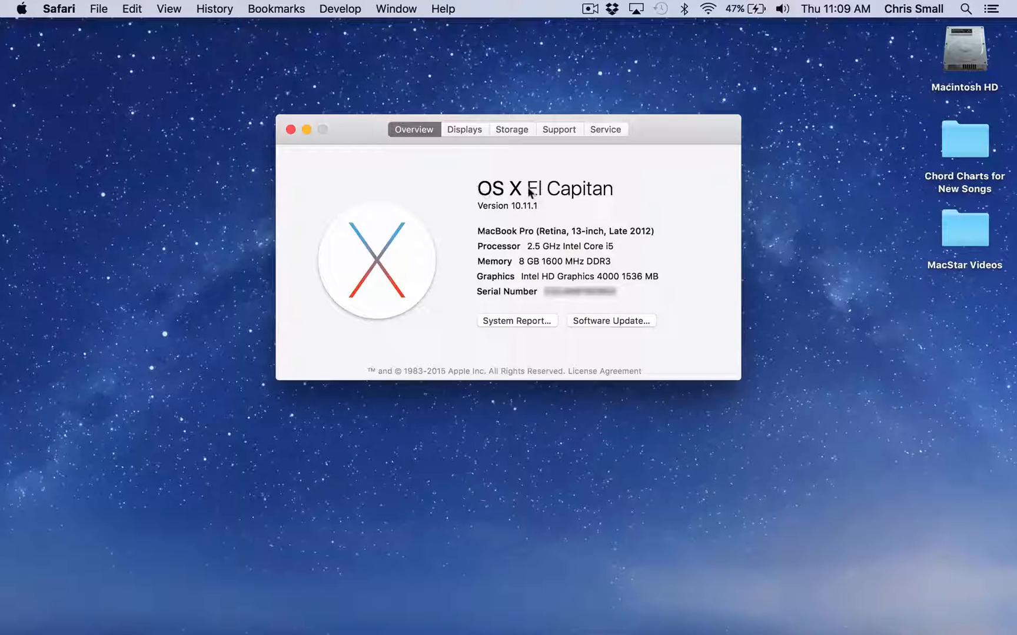
{"action": "mouse_move", "coordinate": [628, 195]}
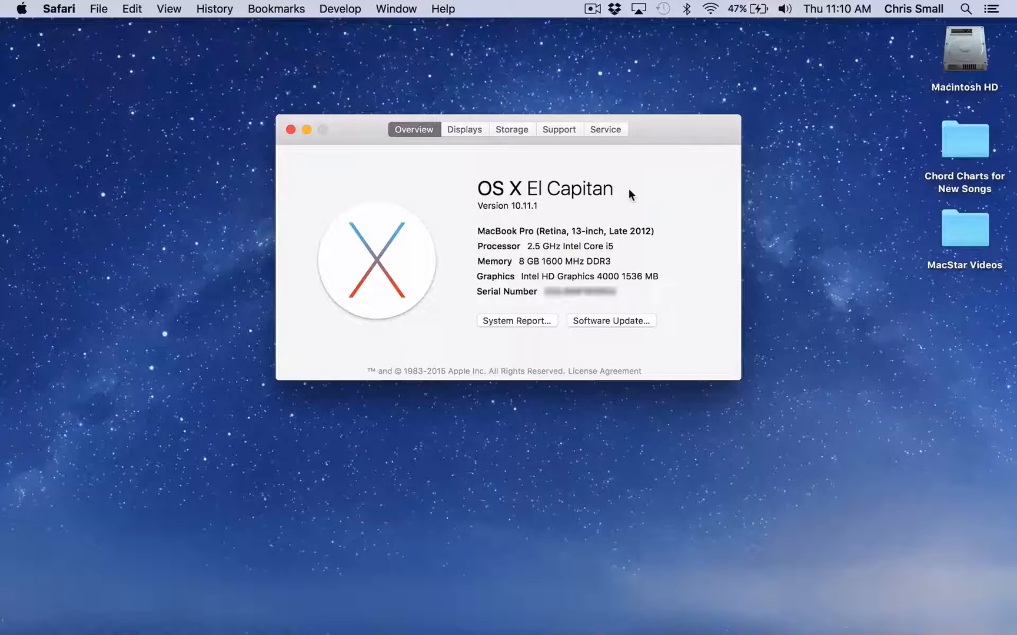
{"action": "mouse_move", "coordinate": [520, 216]}
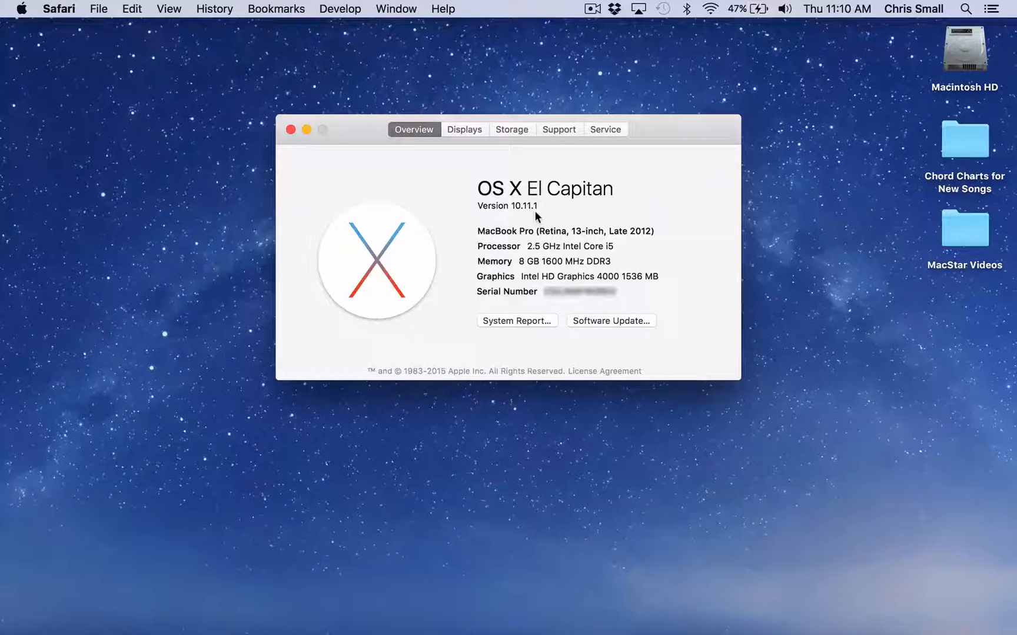
{"action": "mouse_move", "coordinate": [475, 234]}
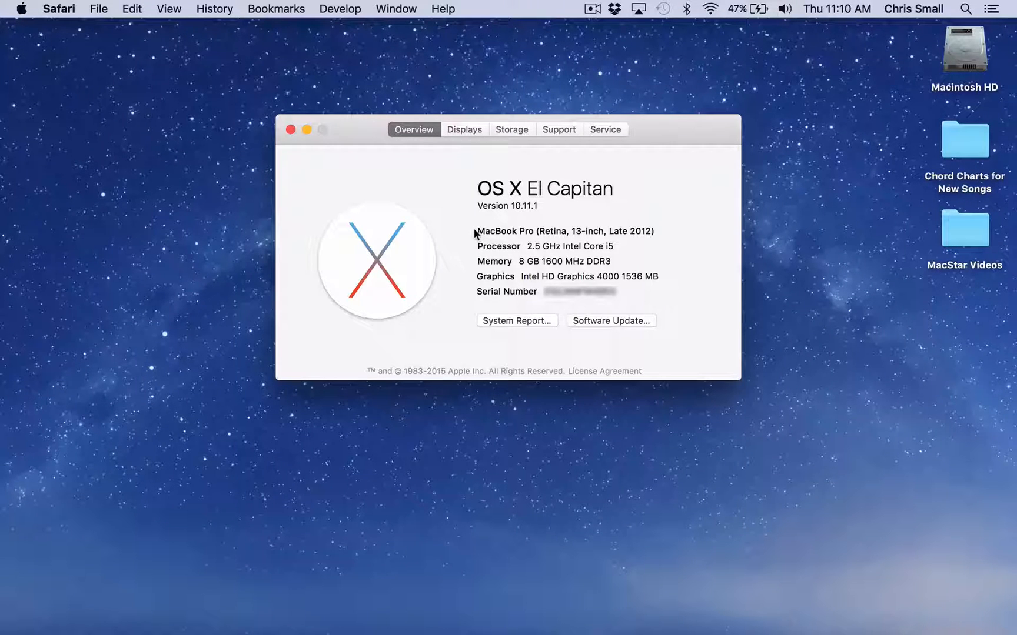
{"action": "mouse_move", "coordinate": [476, 300]}
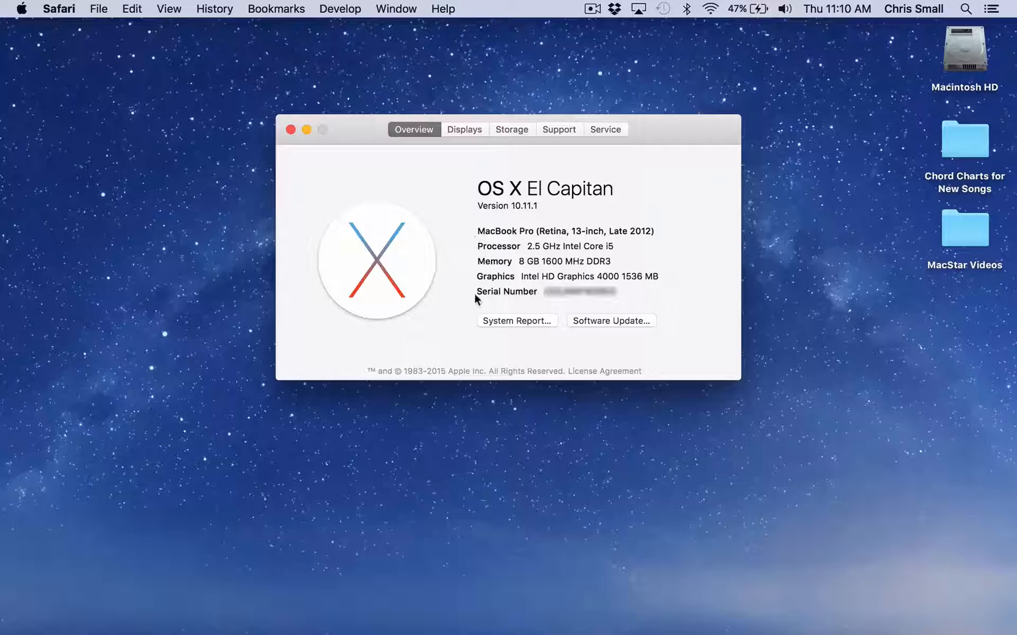
{"action": "mouse_move", "coordinate": [556, 292]}
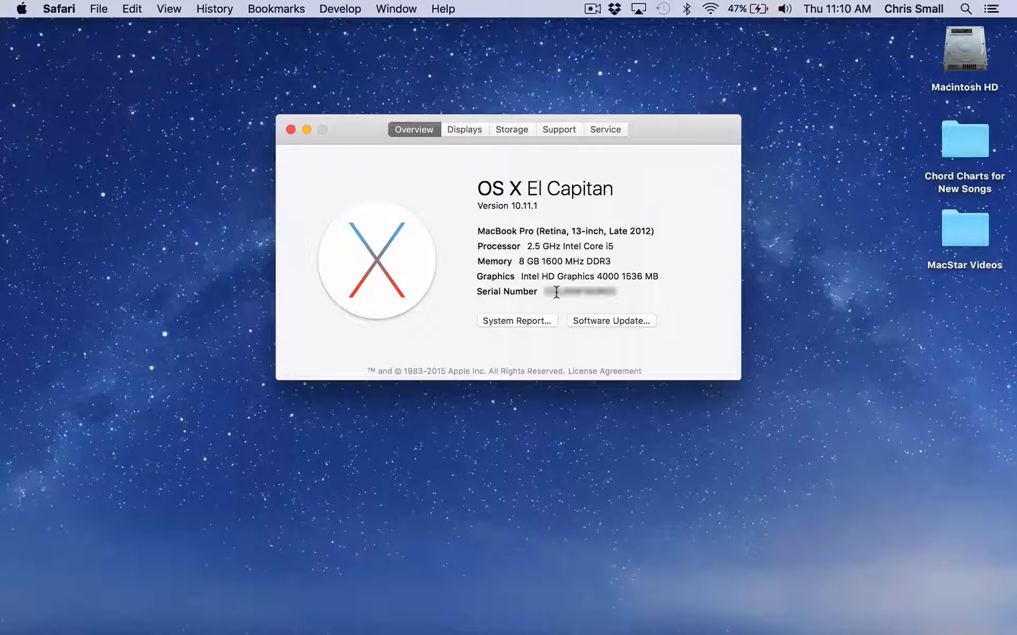
{"action": "mouse_move", "coordinate": [457, 130]}
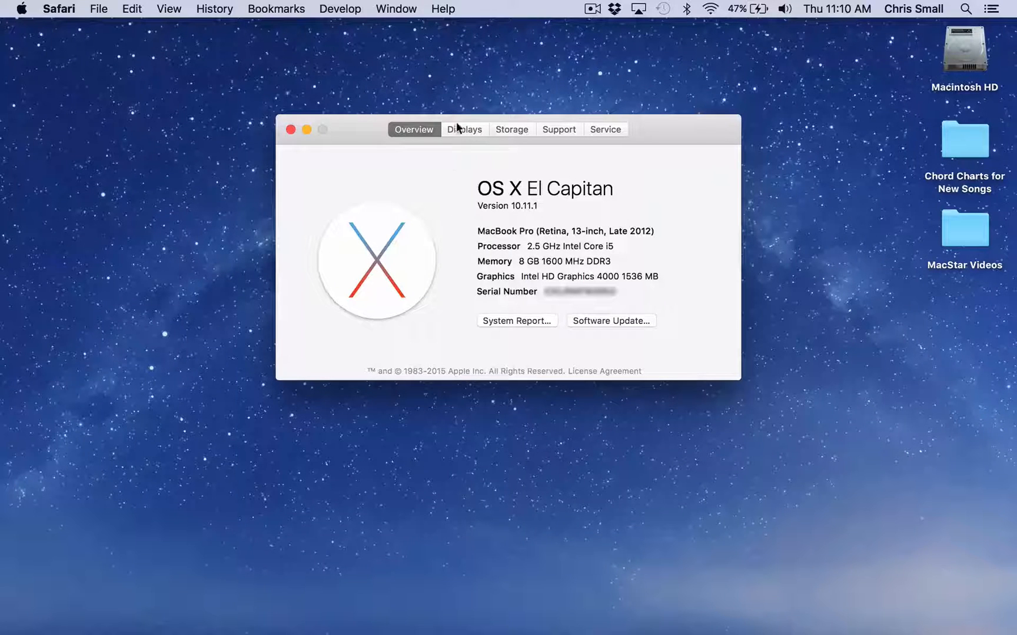
{"action": "left_click", "coordinate": [465, 130]}
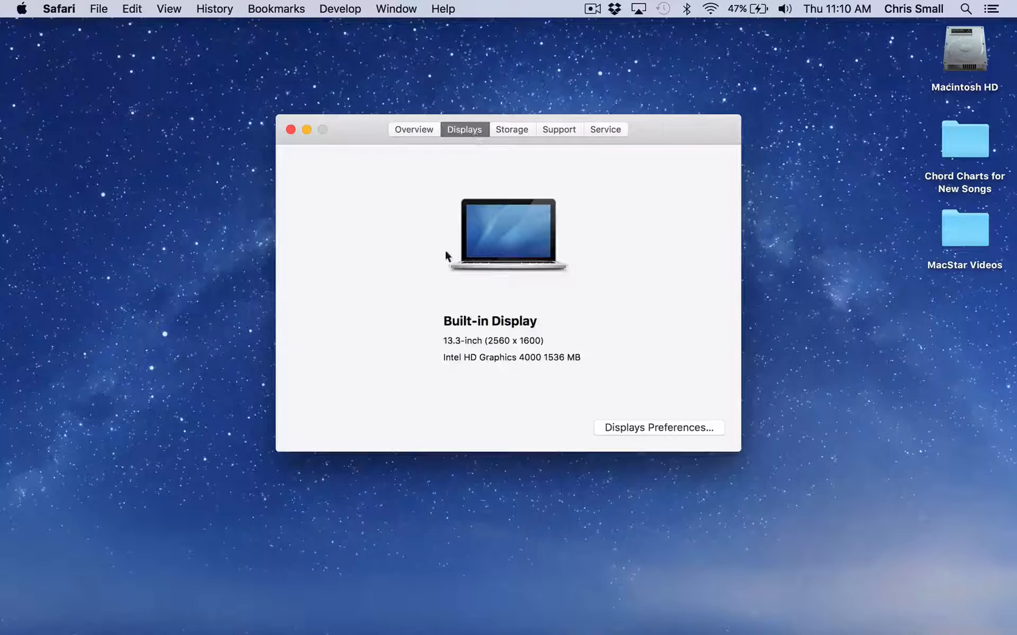
{"action": "mouse_move", "coordinate": [551, 332]}
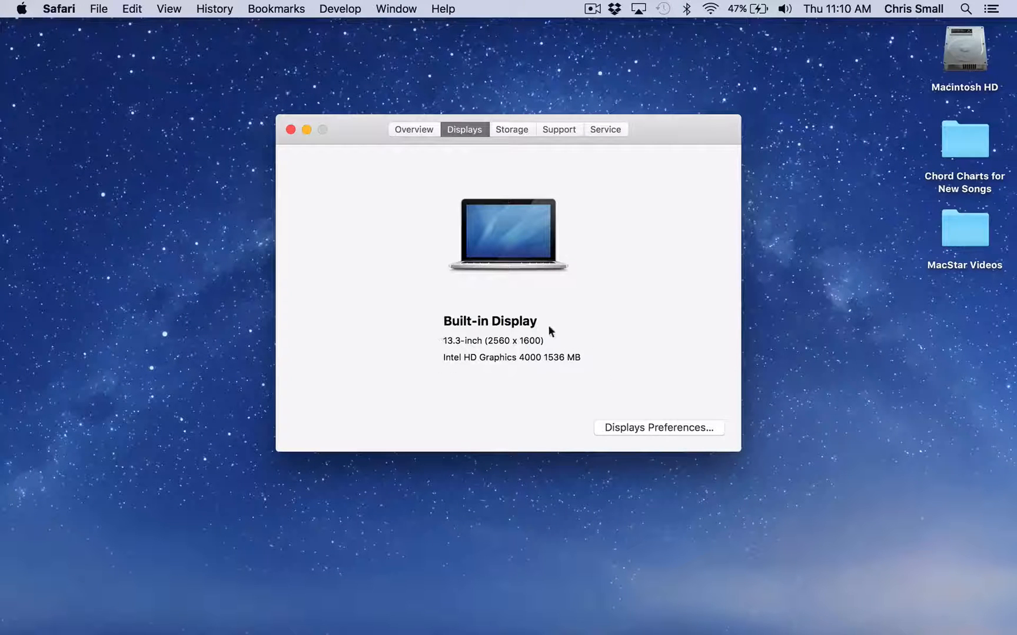
{"action": "mouse_move", "coordinate": [515, 136]}
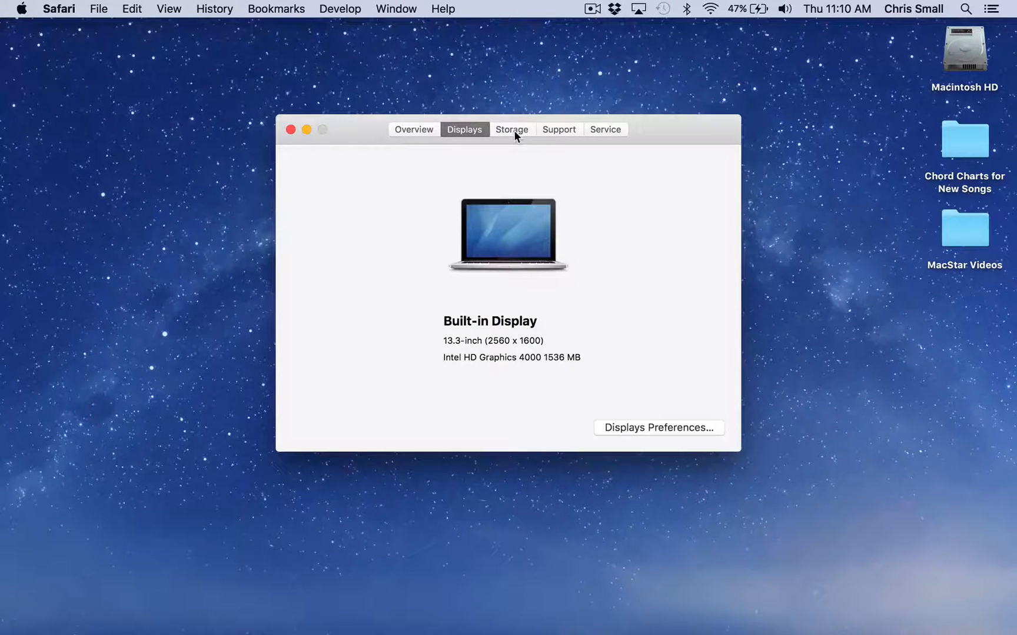
{"action": "left_click", "coordinate": [511, 129]}
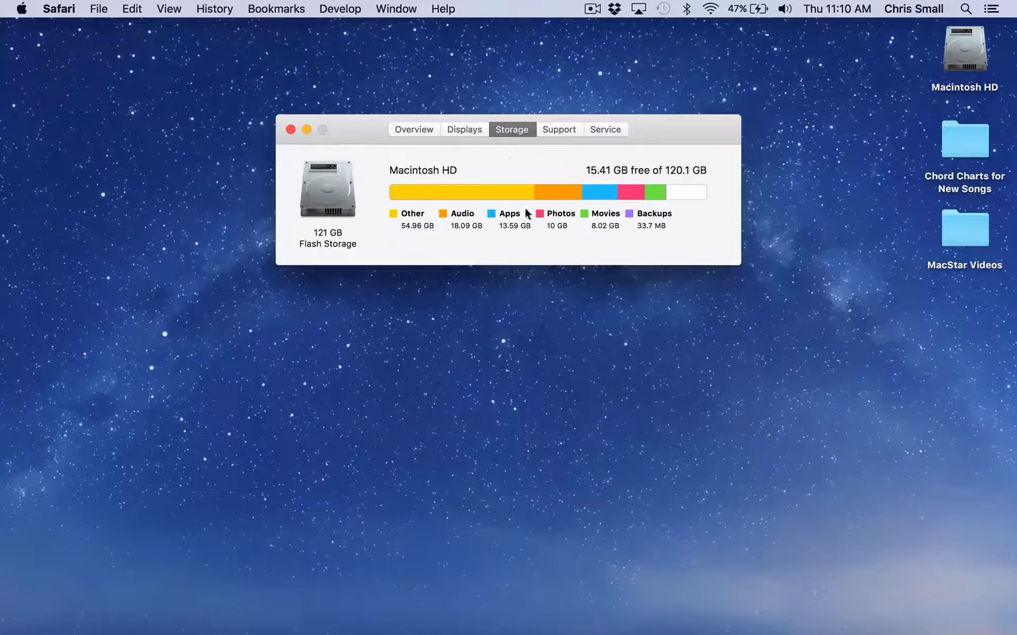
{"action": "mouse_move", "coordinate": [534, 243]}
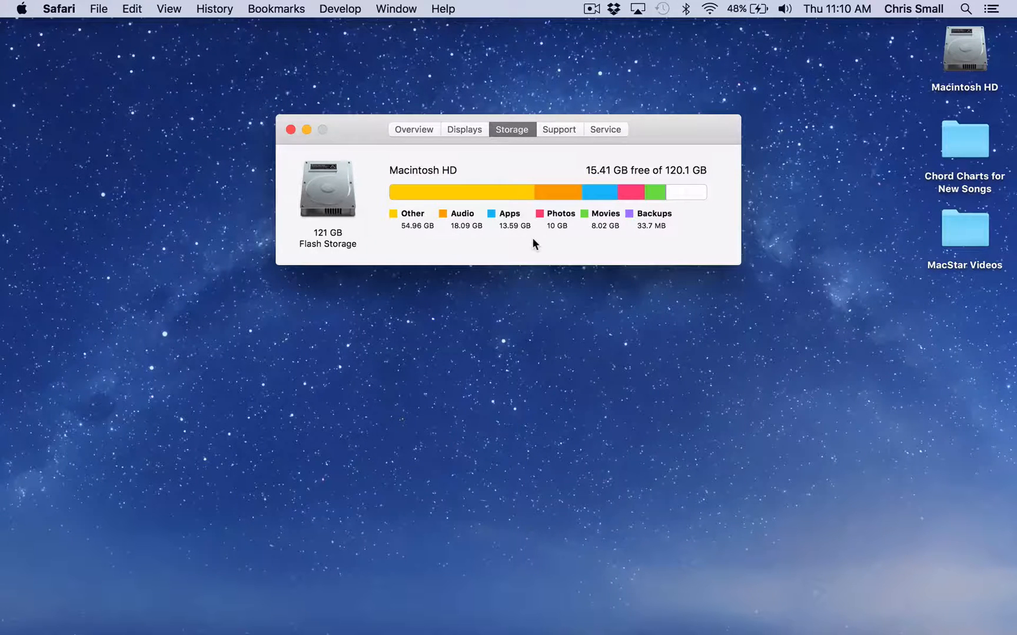
Close the About This Mac window, returning to the desktop
{"action": "left_click", "coordinate": [290, 130]}
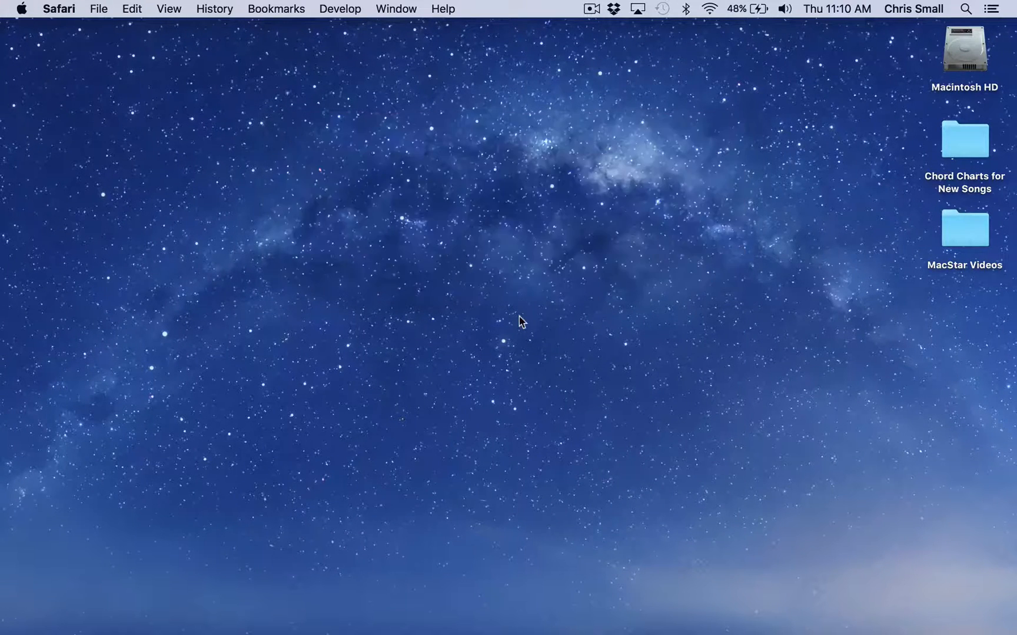